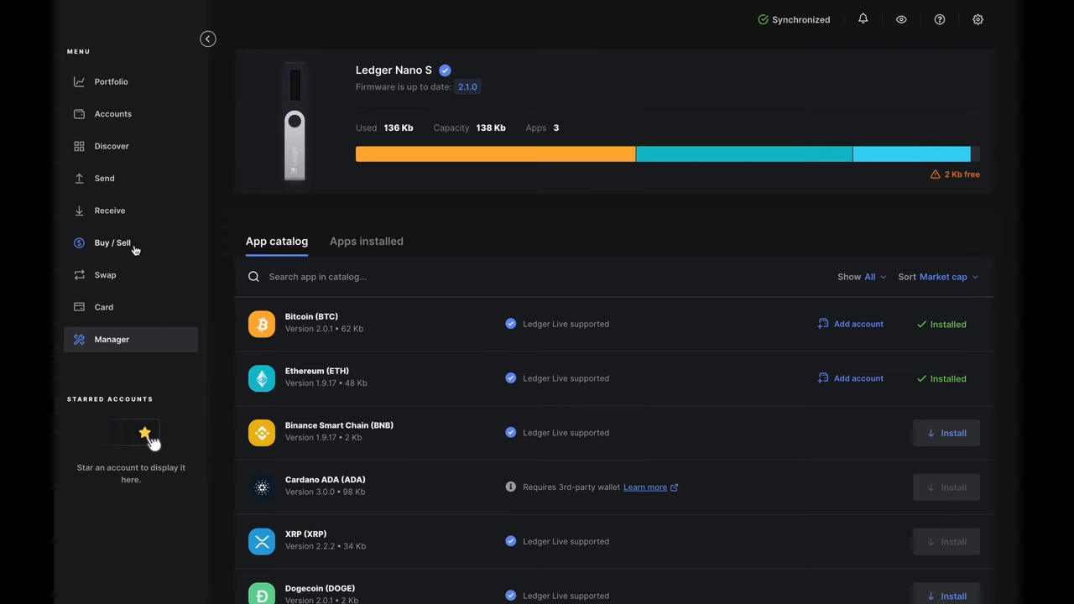
Open the Buy / Sell page from the sidebar to see MoonPay and Coinify
click(112, 243)
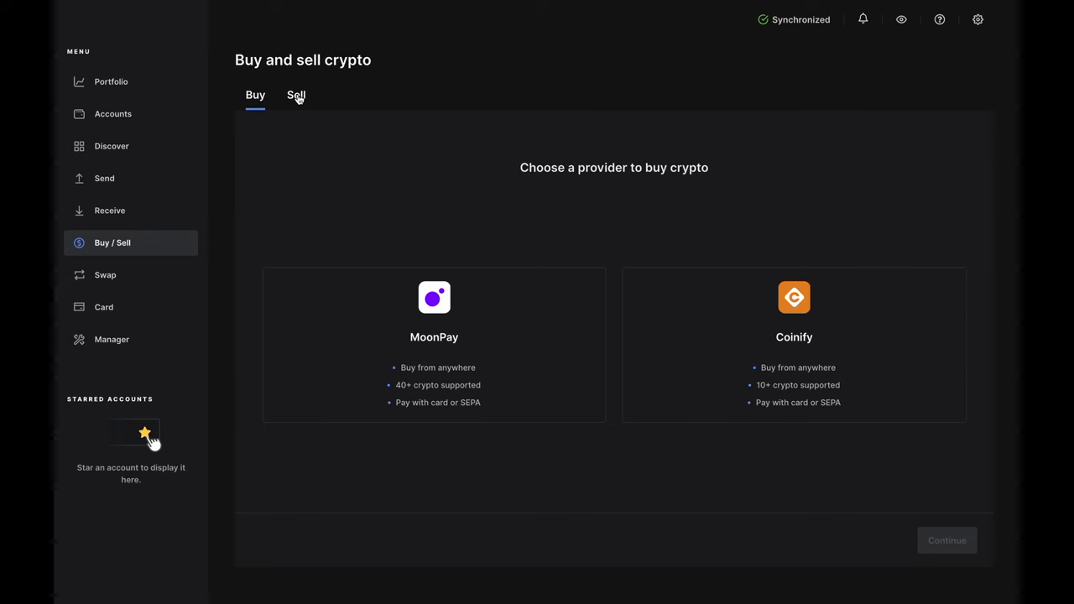
On the Sell tab, choose Bitcoin (BTC) with account Bitcoin 1 and continue to Coinify
click(295, 95)
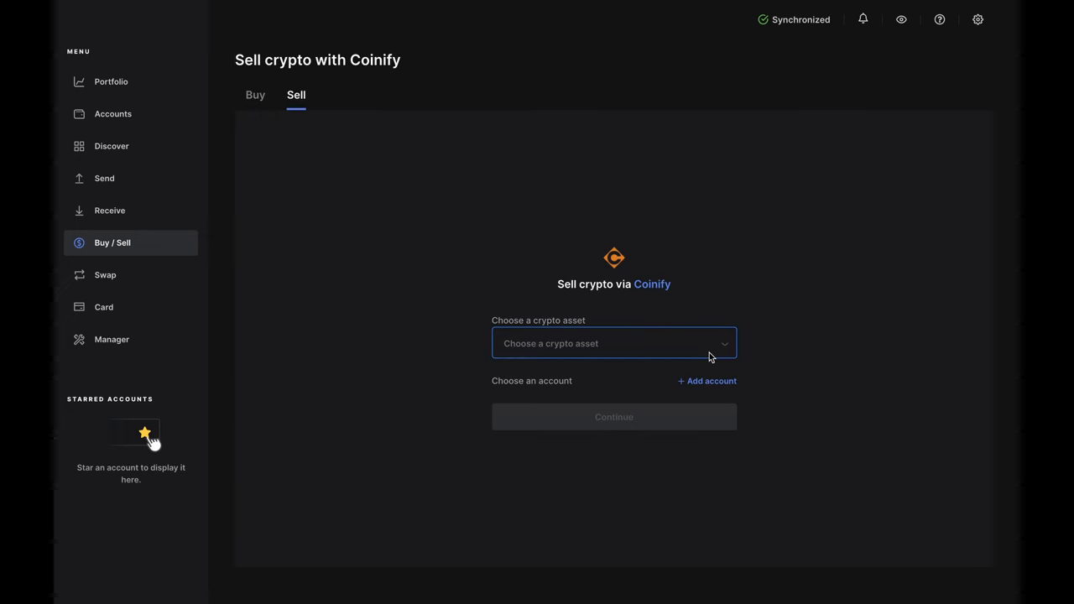
click(613, 344)
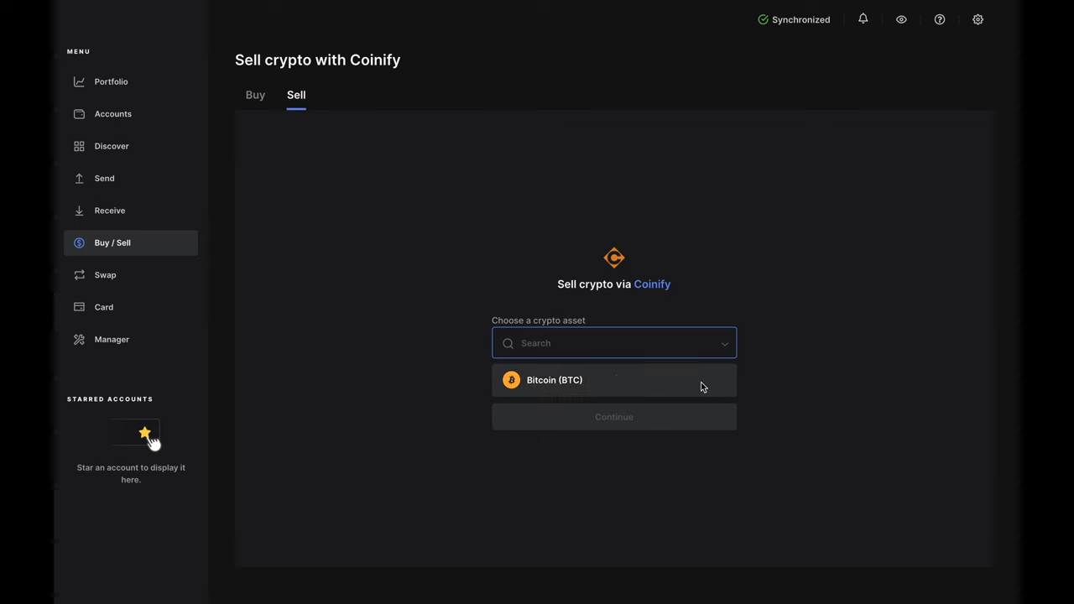
click(553, 379)
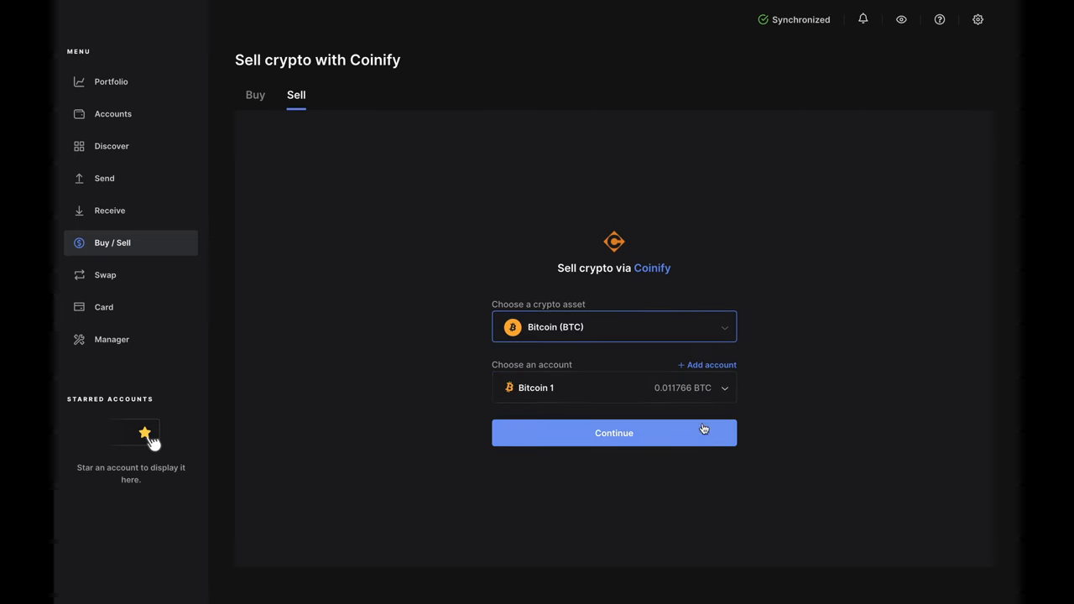
click(613, 433)
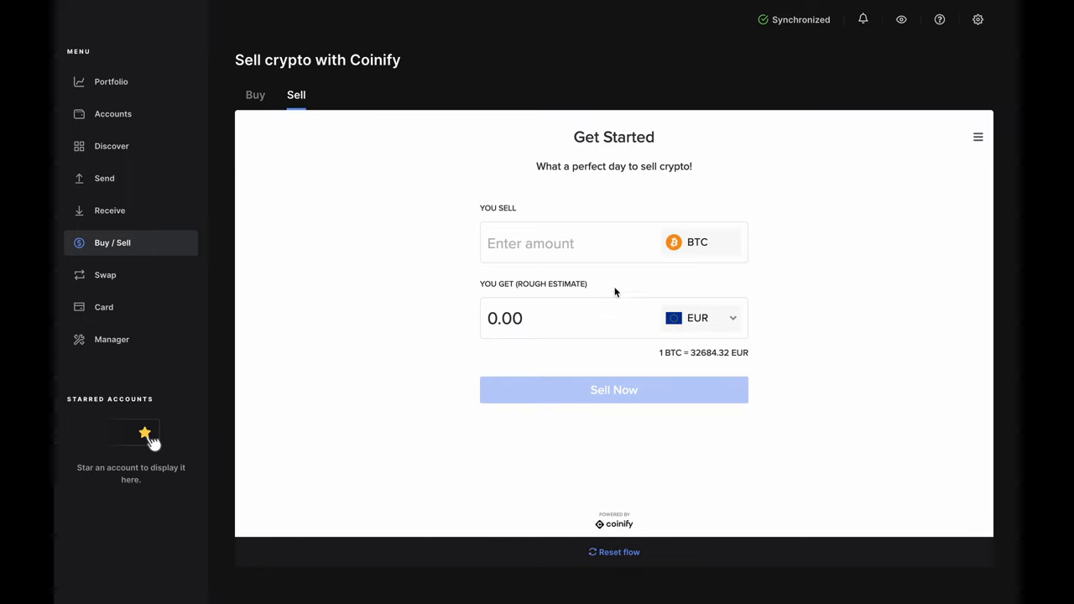
Enter 0.0075 BTC as the sell amount, estimated at about 245.13 EUR
click(570, 243)
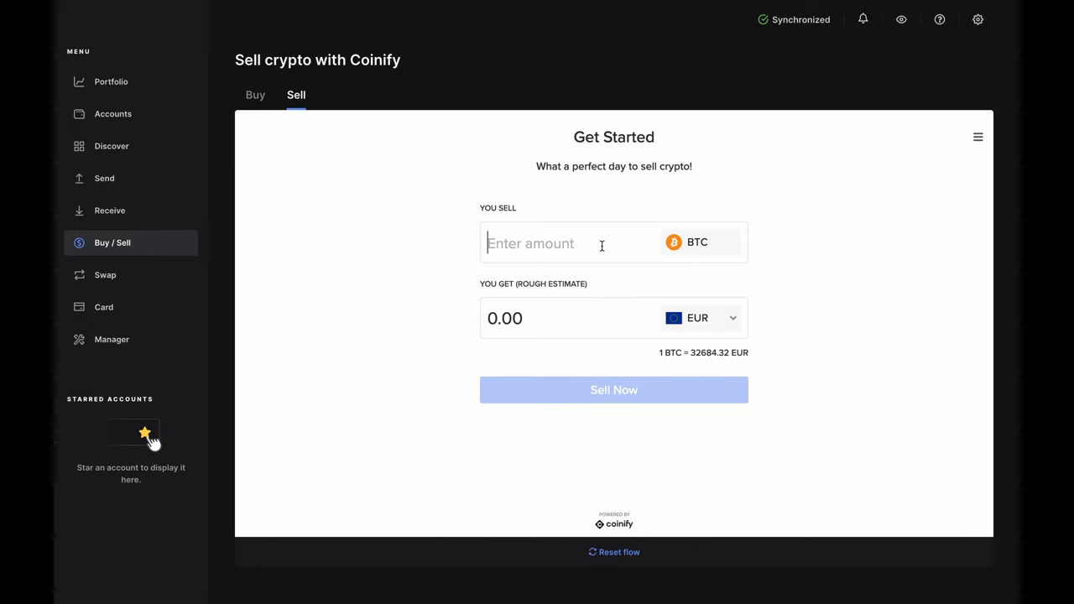
text(0.0)
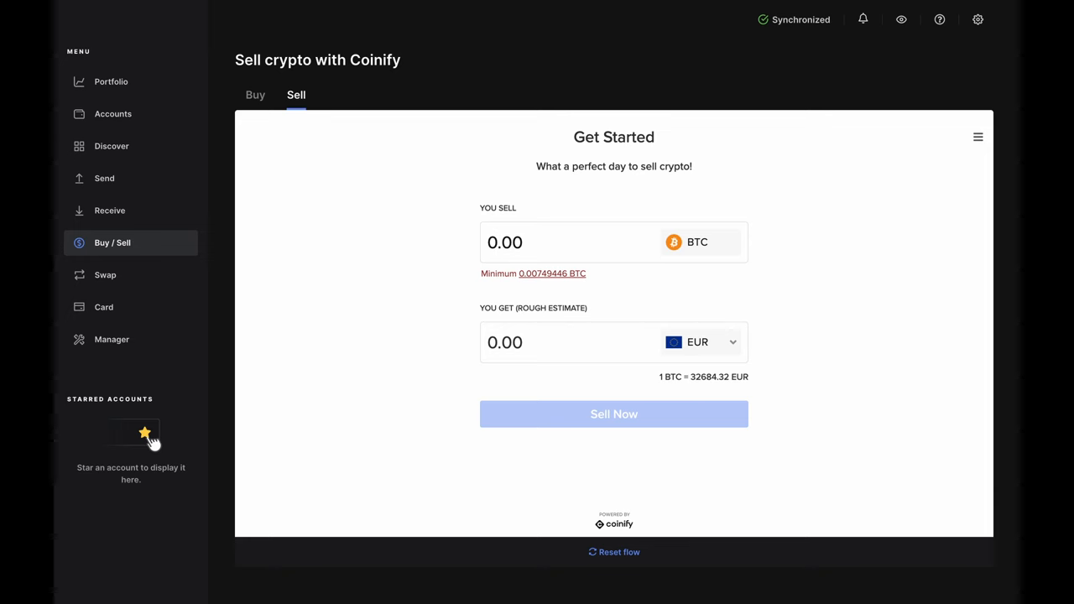
text(0.0075)
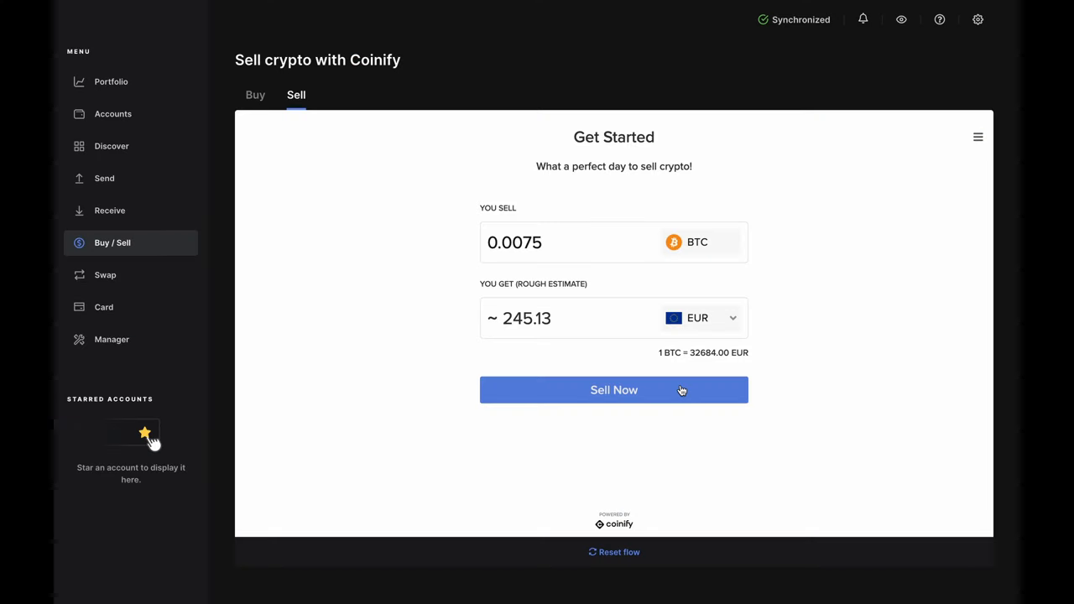
Choose Sell Now and log in to Coinify with email and password
click(613, 389)
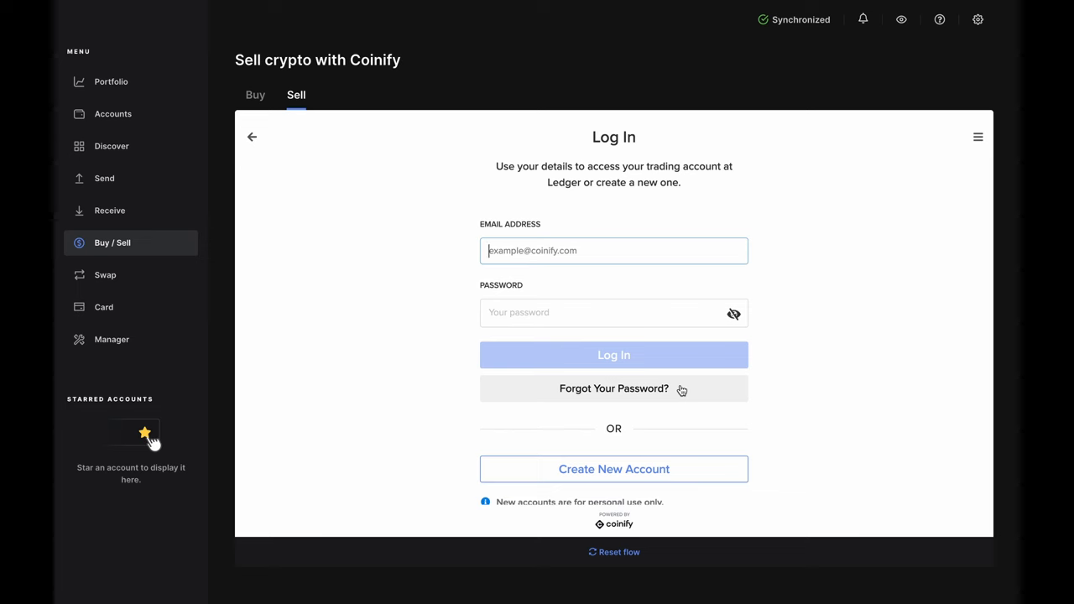
text(example@example.com)
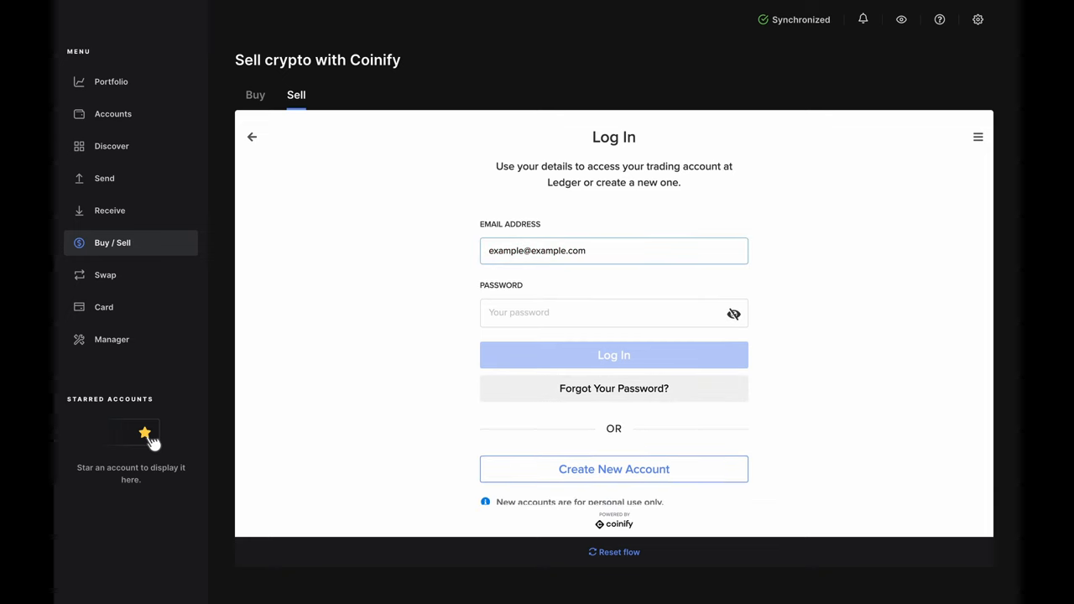
text(password)
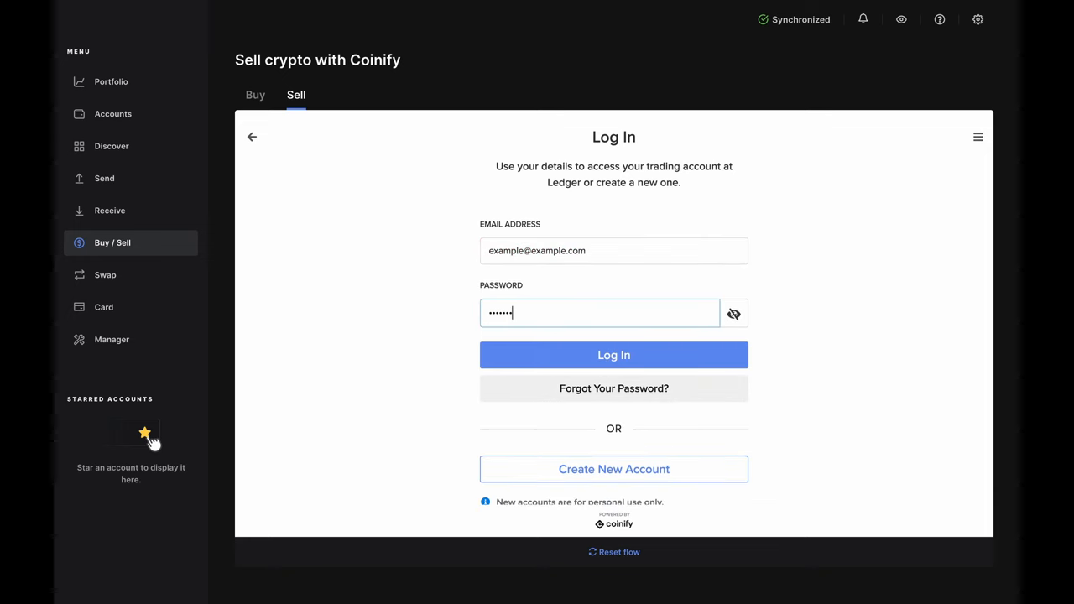
click(613, 354)
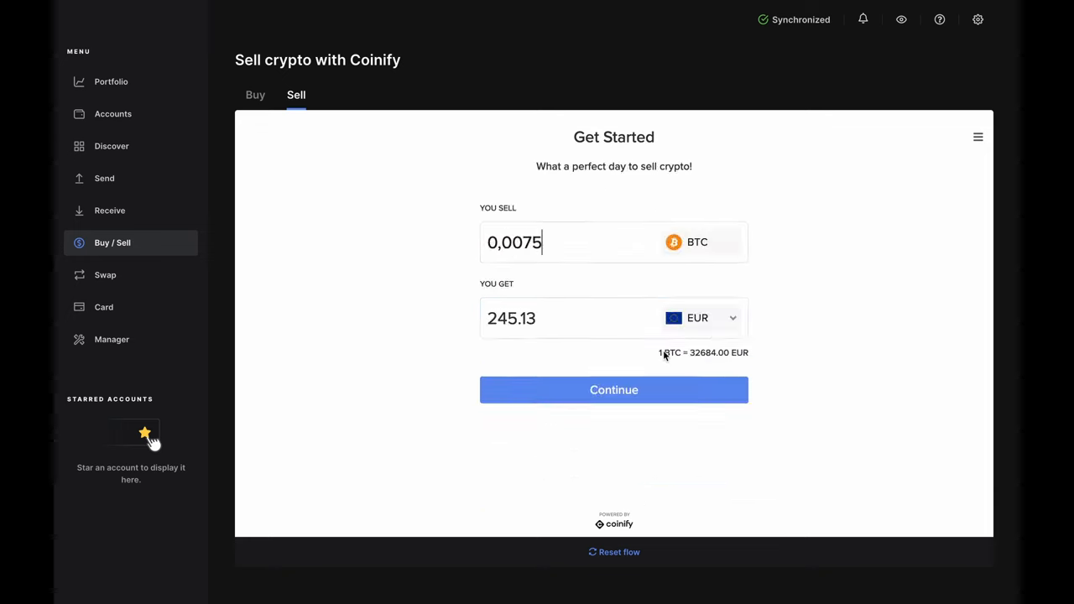
Continue past the Get Started screen to the Your Accounts step
click(614, 389)
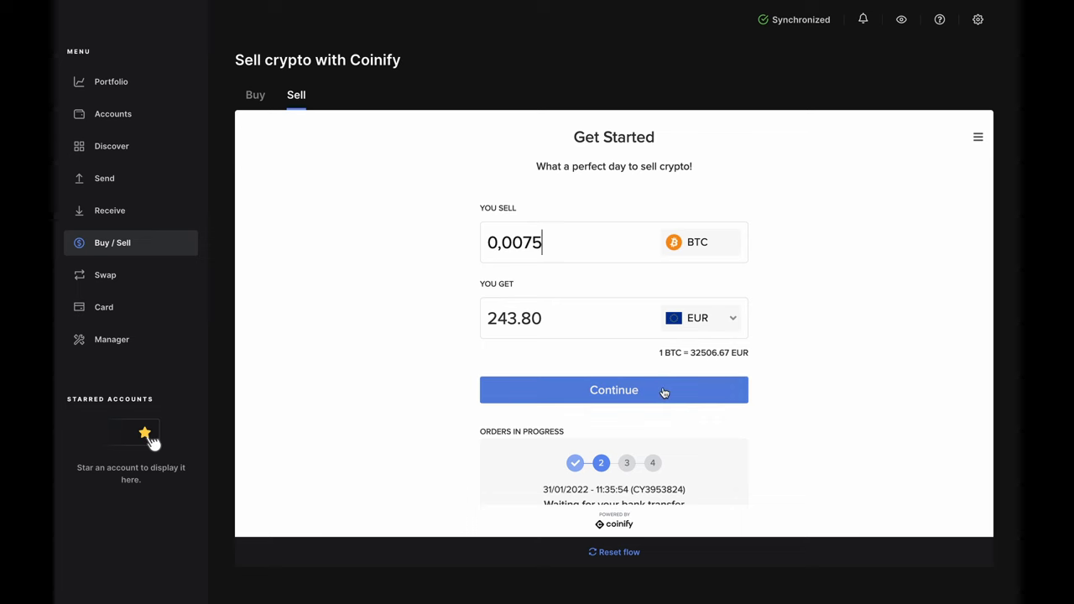
click(614, 389)
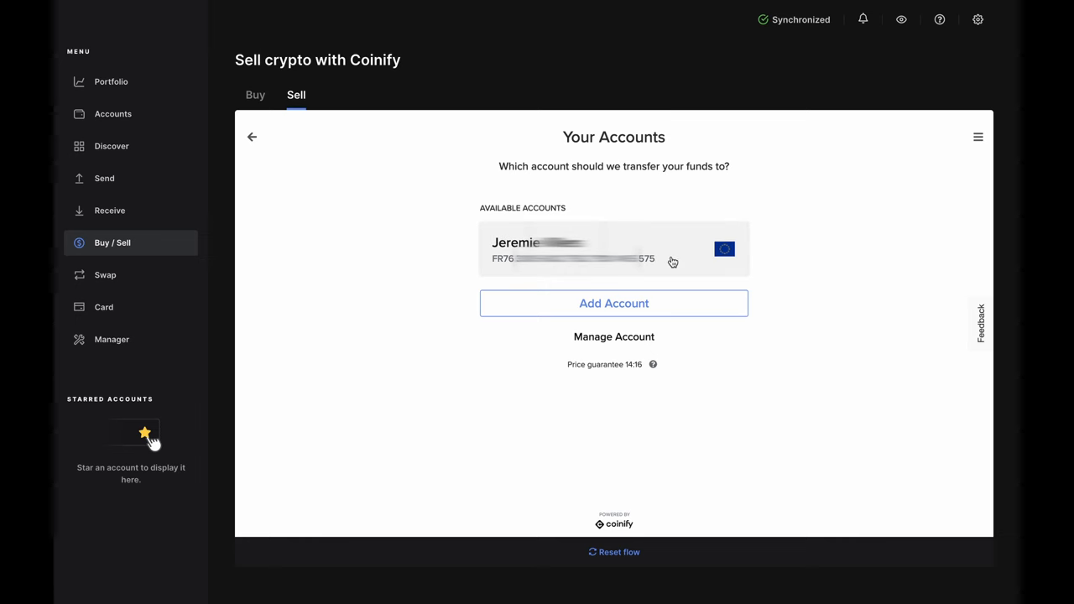
Select the receiving bank account, accept Coinify's terms, and confirm the 238.81 EUR order
click(613, 248)
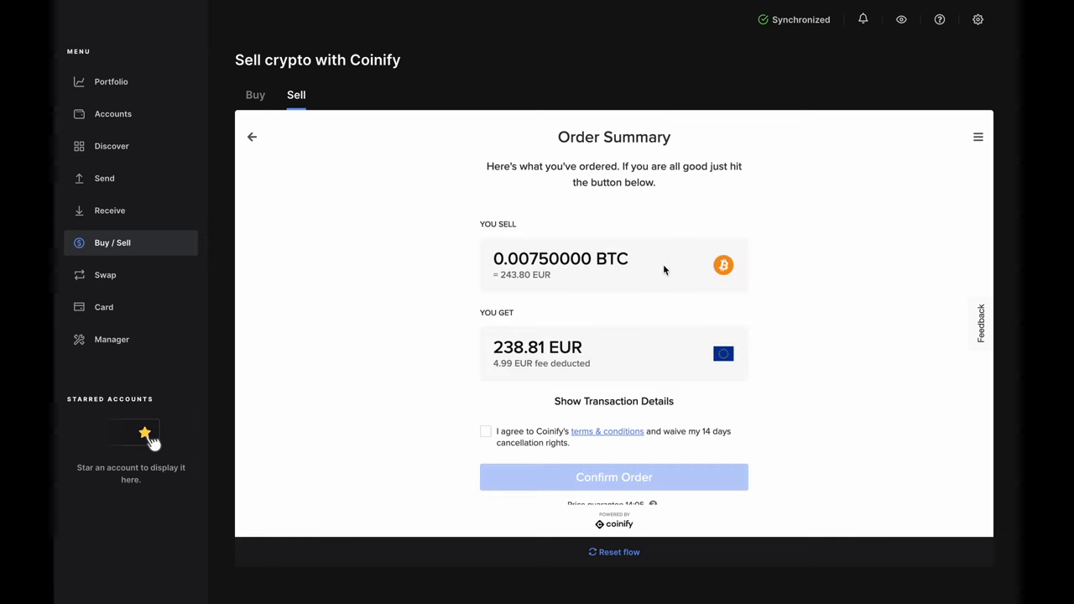
click(485, 430)
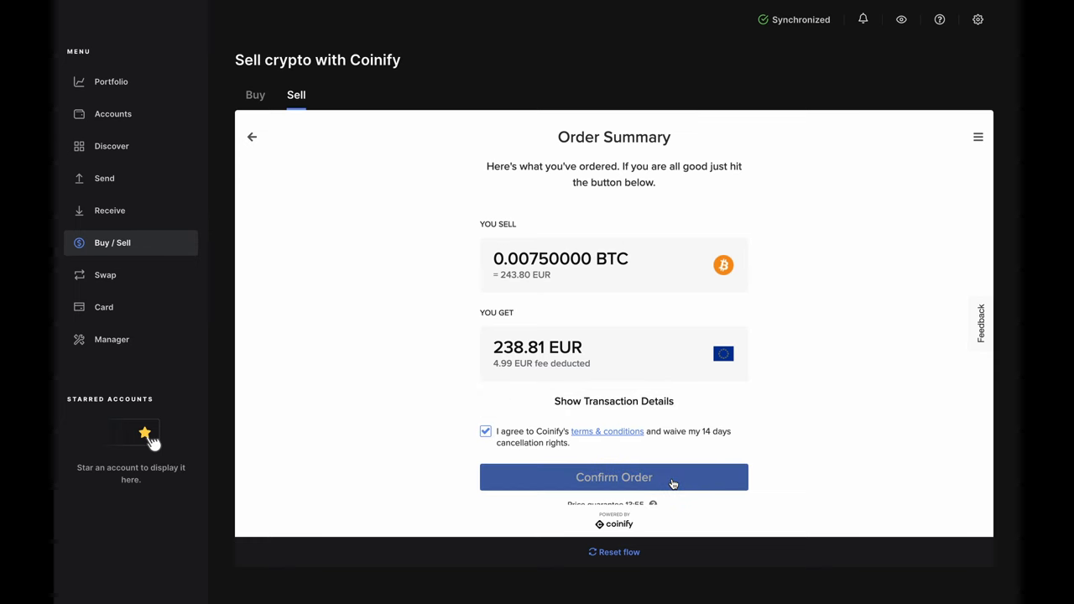
click(613, 476)
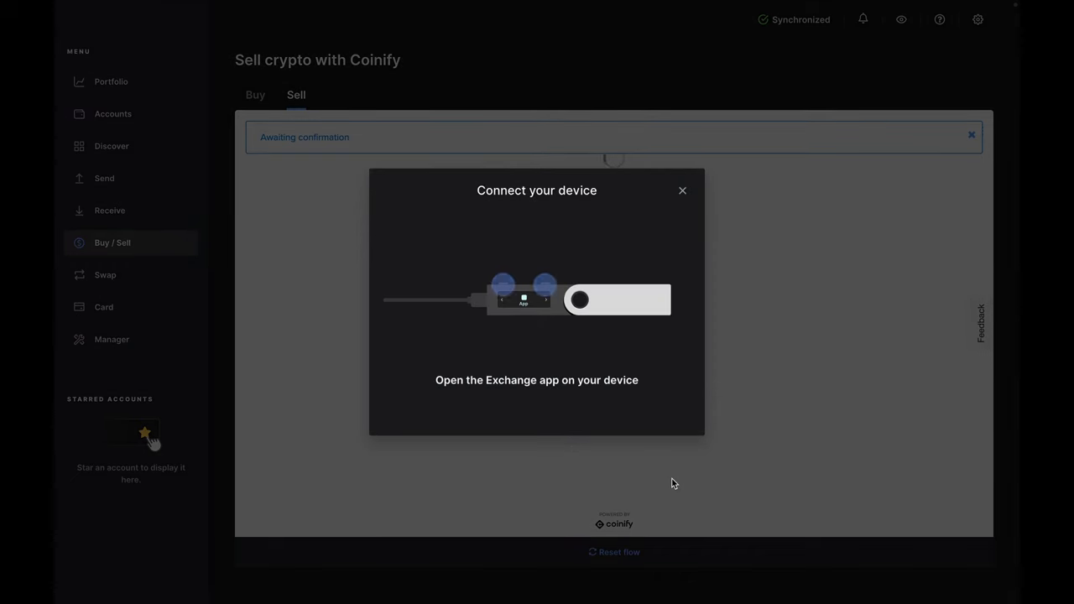